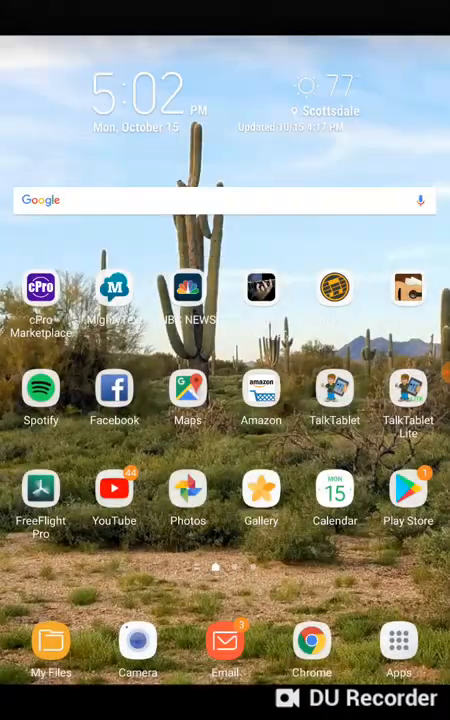
Swipe across the home screen to reach the Settings app
scroll("left", 3)
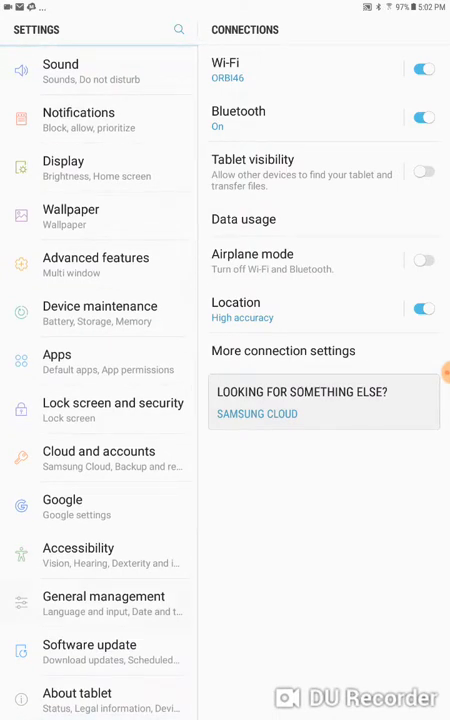
Under Language and input > Text-to-speech, select Google Text-to-speech Engine as preferred engine
left_click(104, 604)
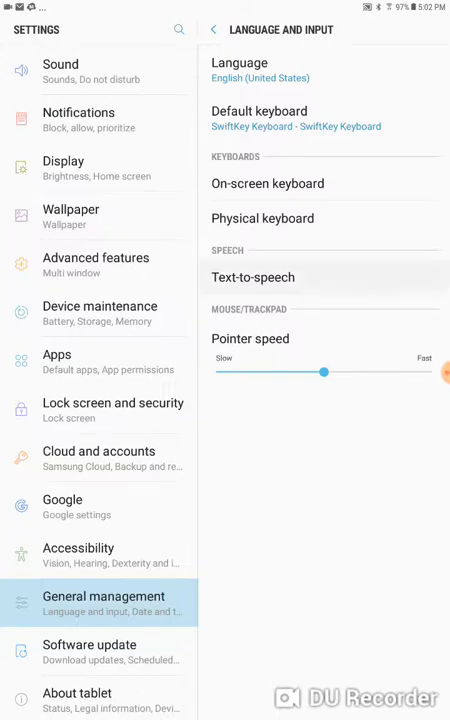
left_click(252, 276)
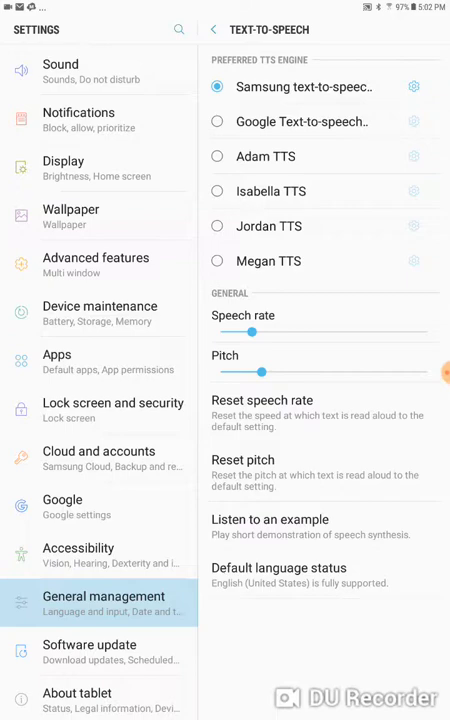
left_click(216, 122)
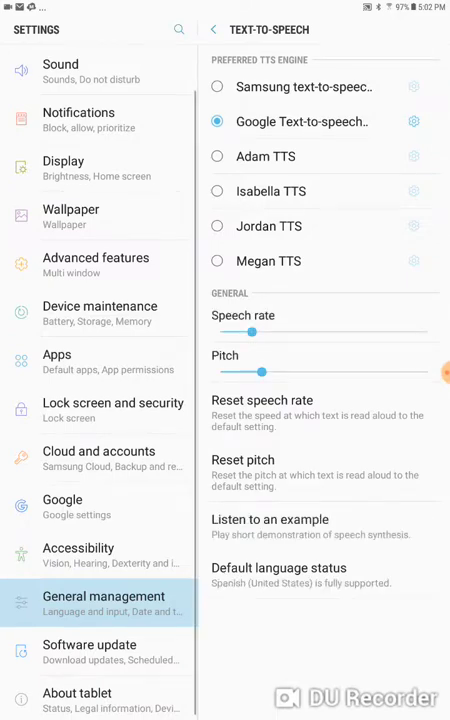
In Google Text-to-speech's engine settings, set the voice language to Spanish (United States)
left_click(412, 122)
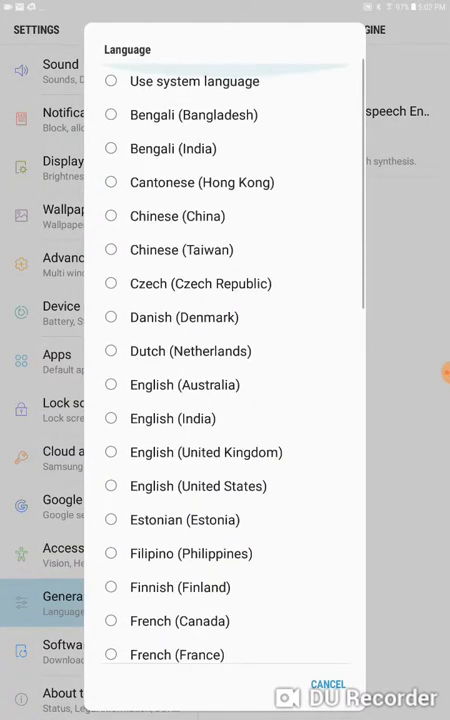
scroll("down", 3)
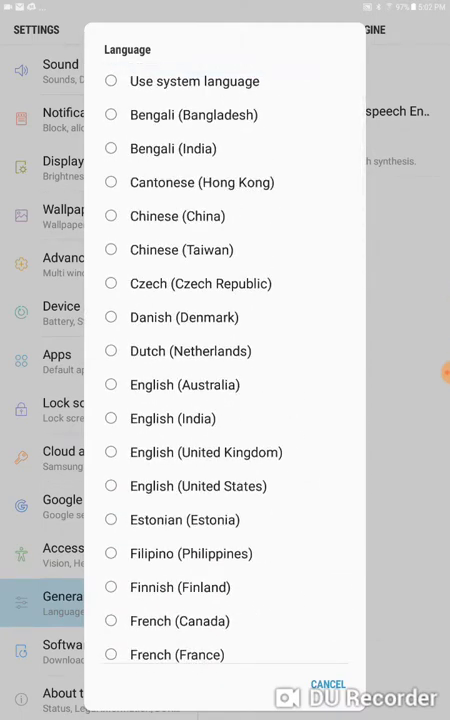
scroll("down", 3)
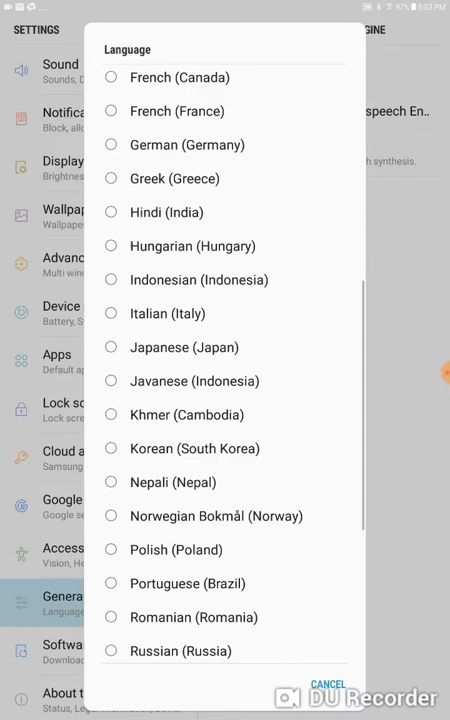
scroll("down", 3)
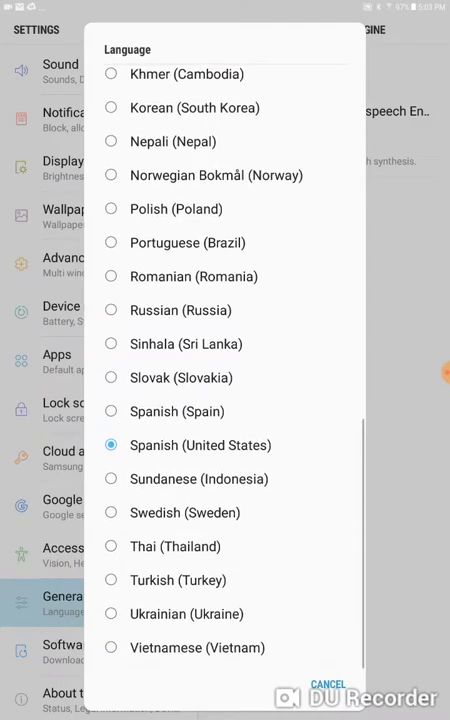
left_click(328, 684)
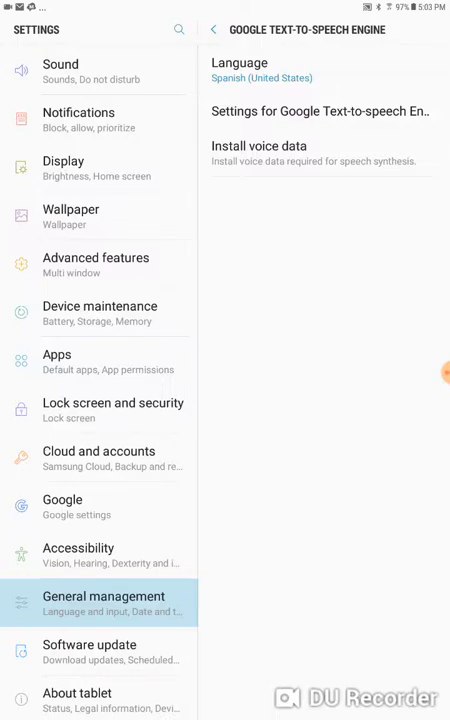
Exit the speech settings back to the home screen
left_click(212, 30)
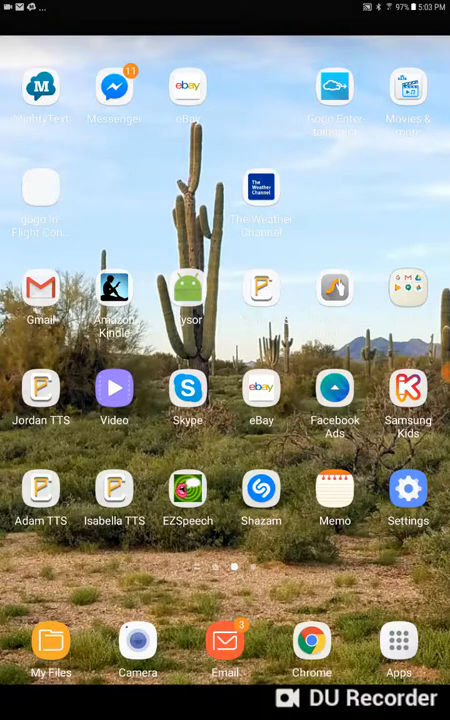
Reopen Settings to the device Language page listing only English (United States)
left_click(408, 498)
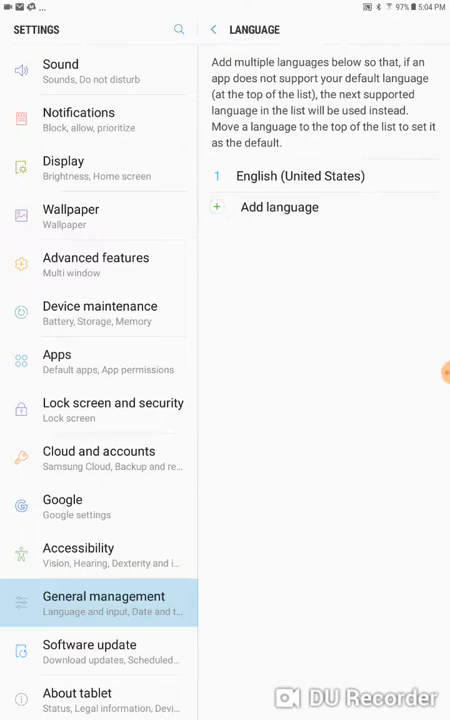
Add Español (México) as a system language and make it the default
left_click(280, 206)
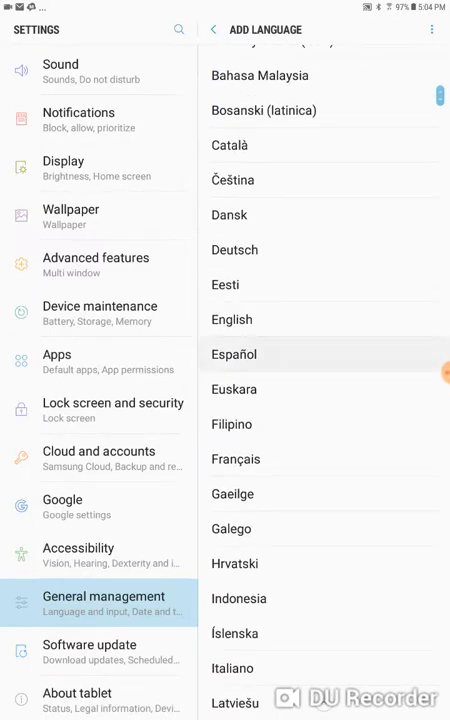
left_click(234, 354)
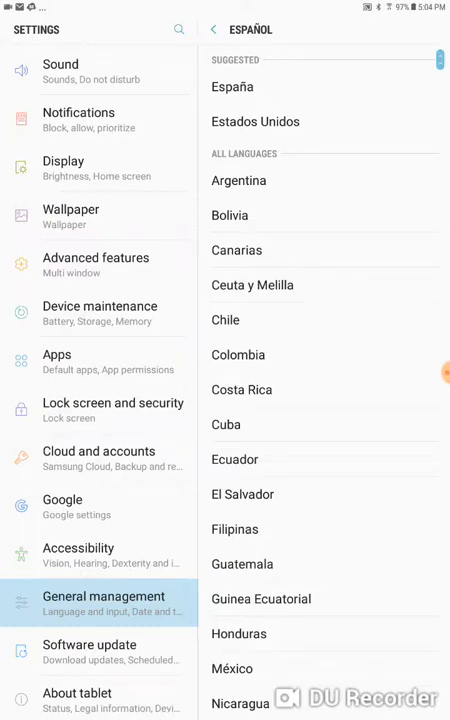
scroll("down", 3)
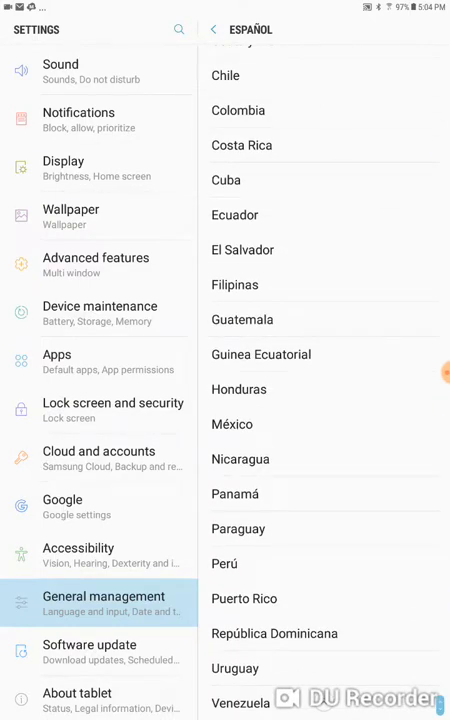
left_click(232, 424)
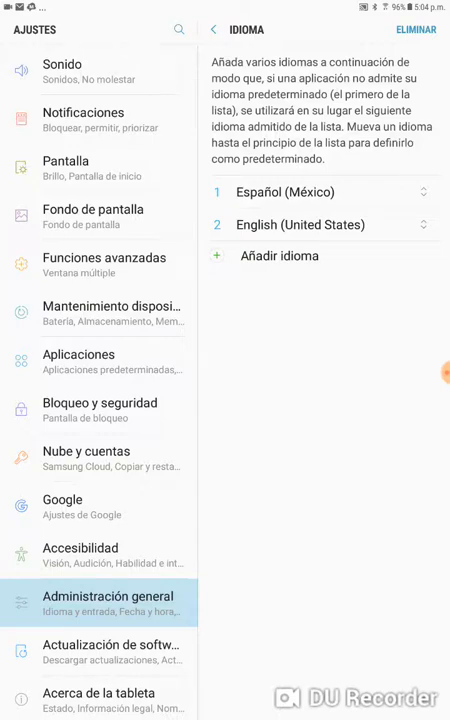
From the home screen launch TalkTablet and go to MENÚ > Configuración, now shown in Spanish
key("Home")
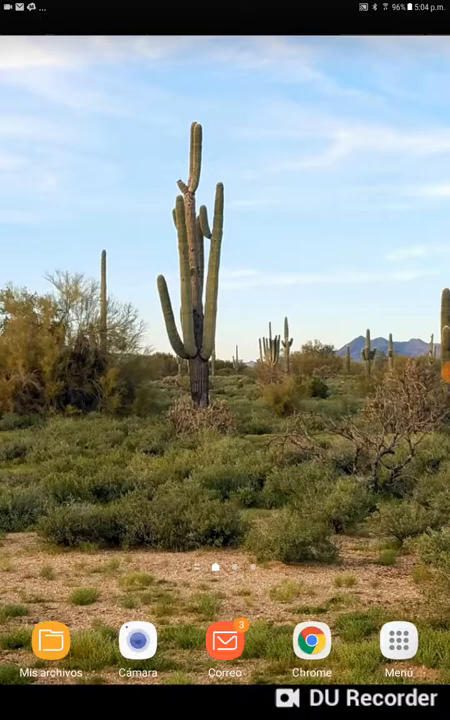
scroll("left", 3)
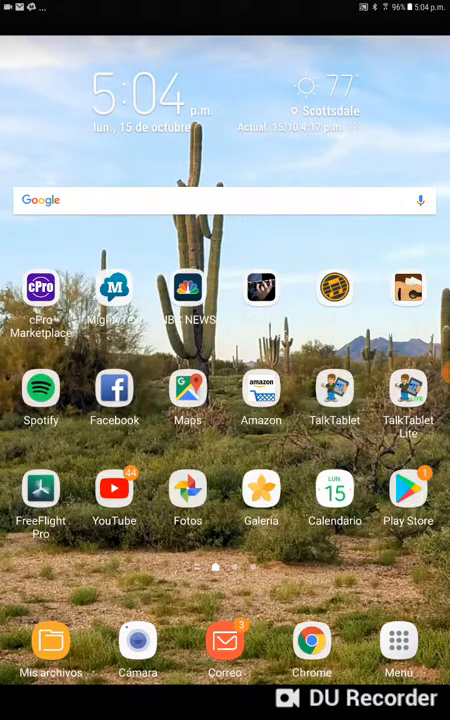
left_click(336, 390)
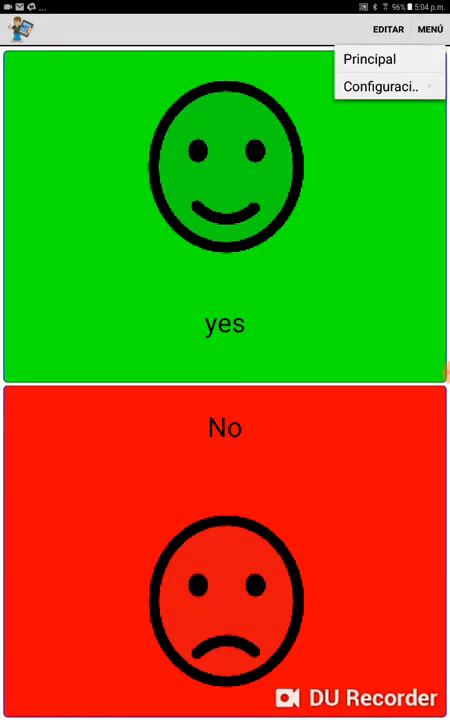
left_click(388, 86)
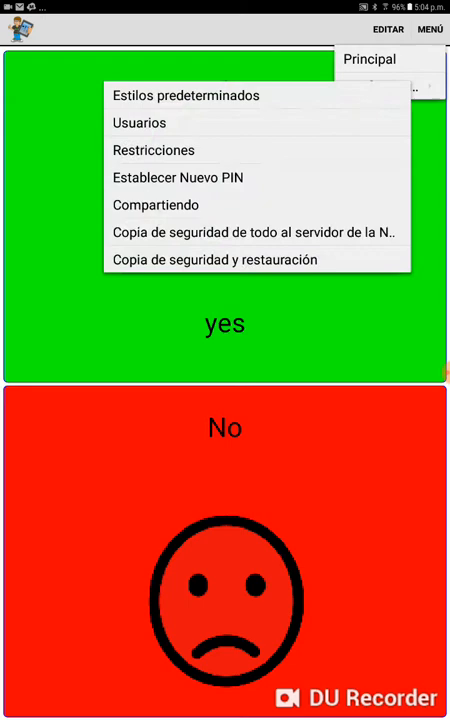